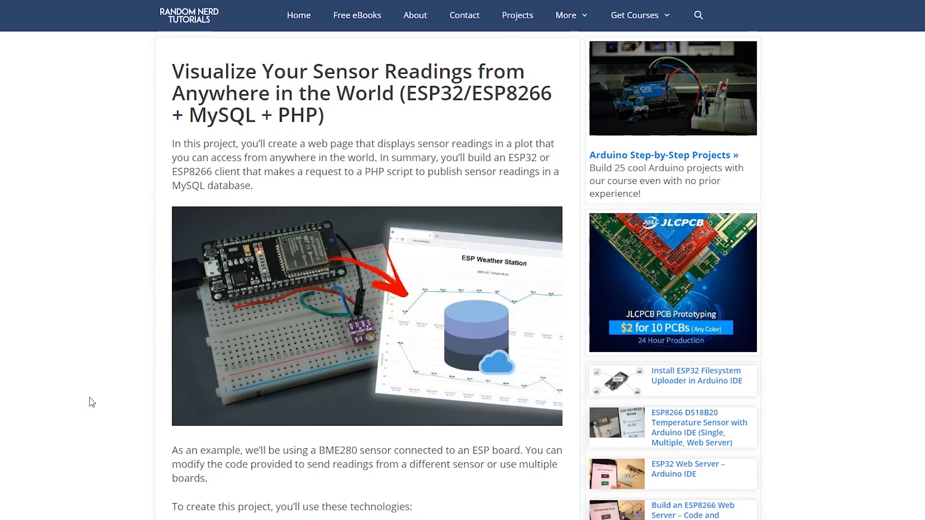
Follow the tutorial's Bluehost referral link and browse the hosting offers
scroll("down", 3)
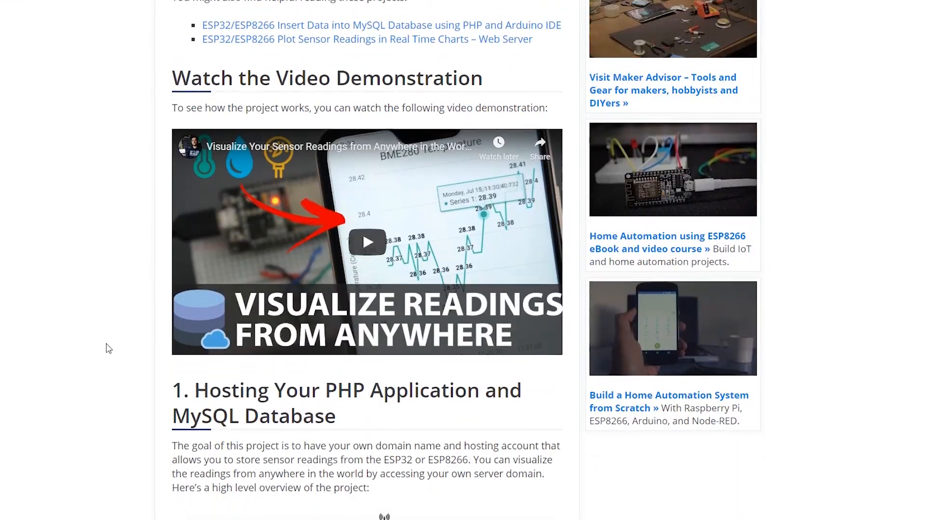
scroll("down", 3)
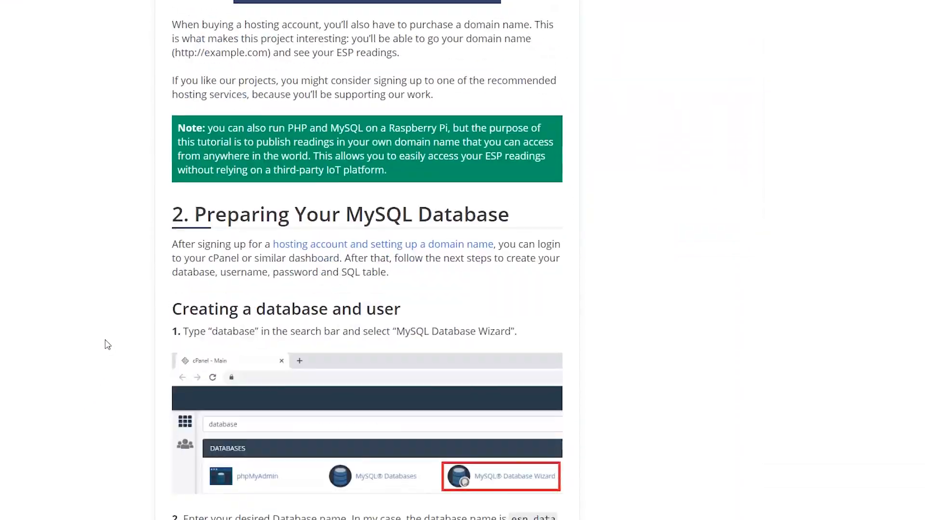
scroll("down", 3)
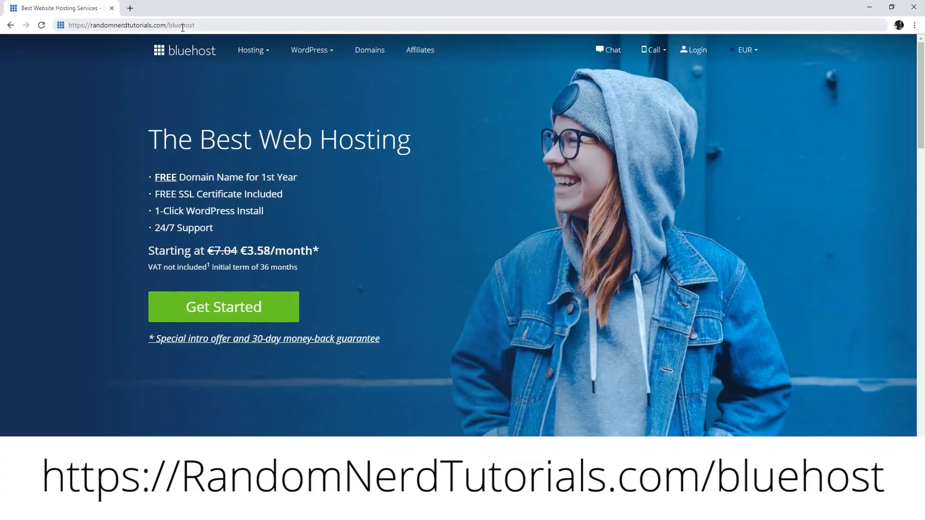
mouse_move(478, 247)
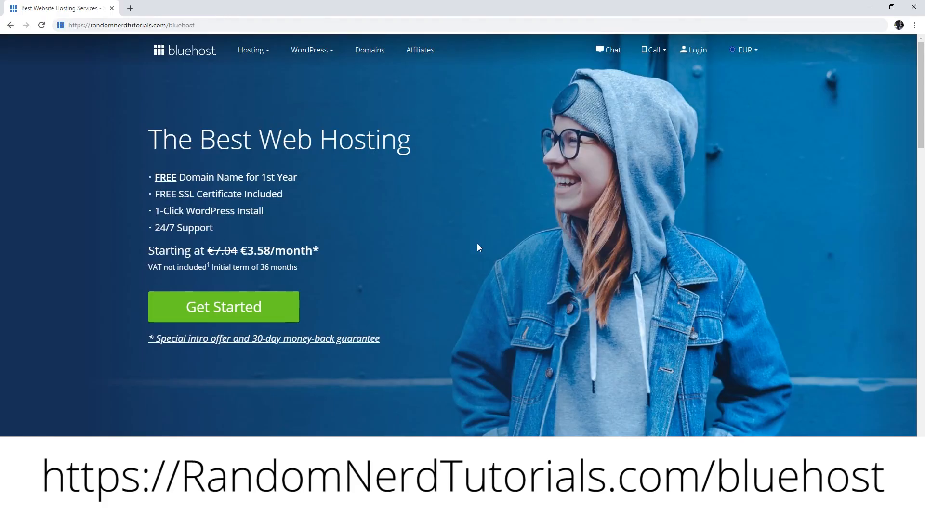
mouse_move(173, 178)
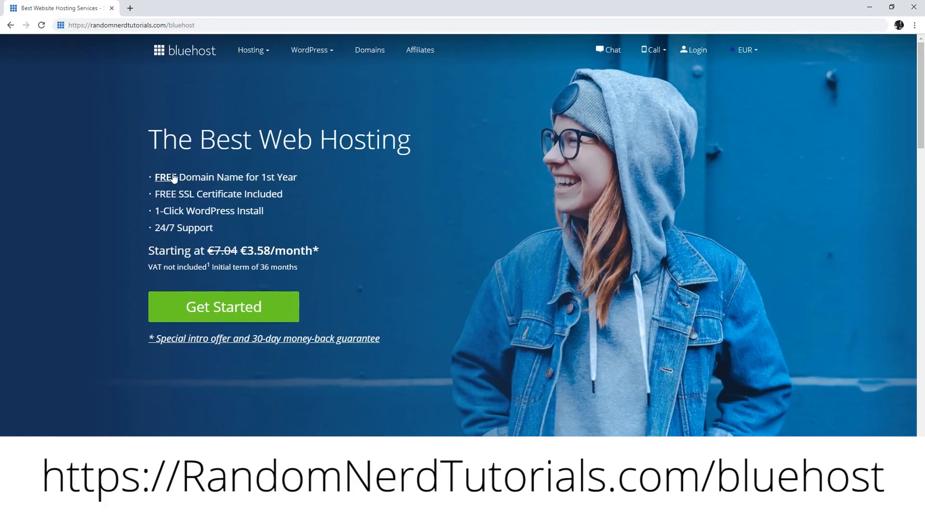
left_click_drag(154, 177, 283, 194)
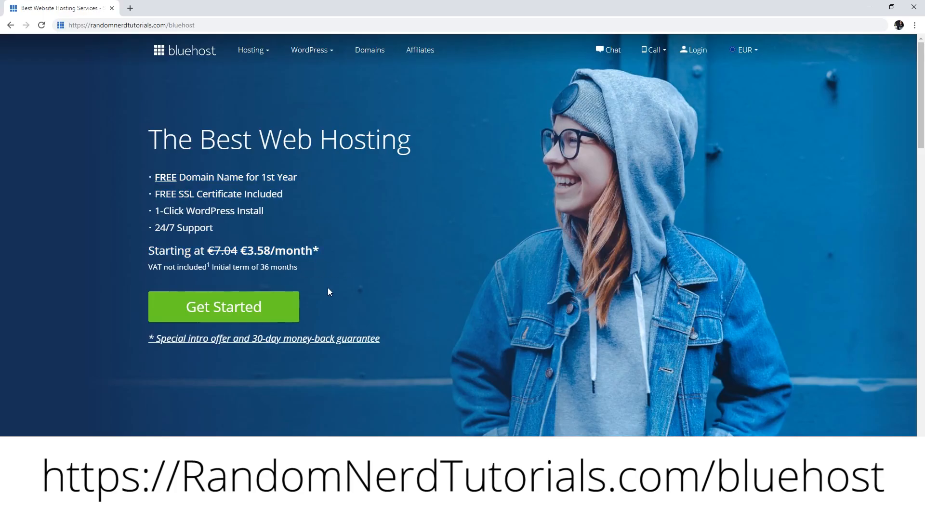
mouse_move(331, 342)
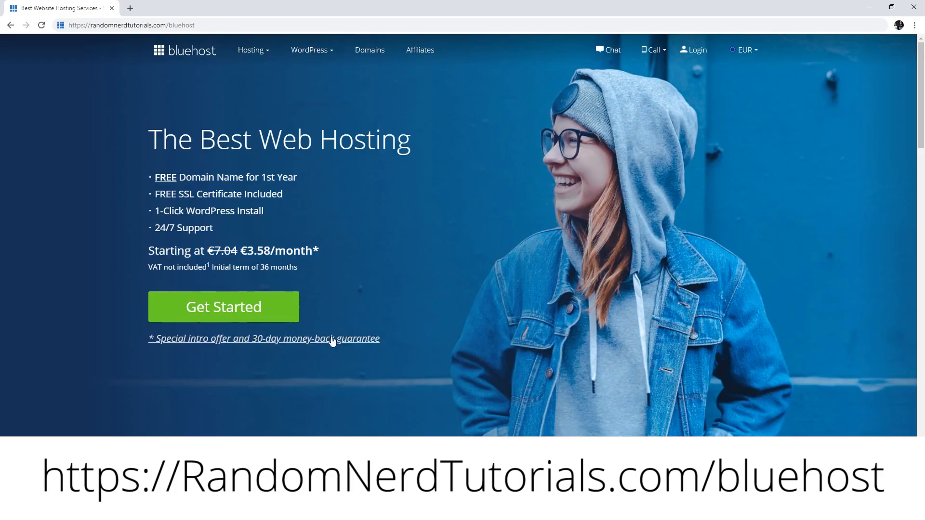
scroll("down", 3)
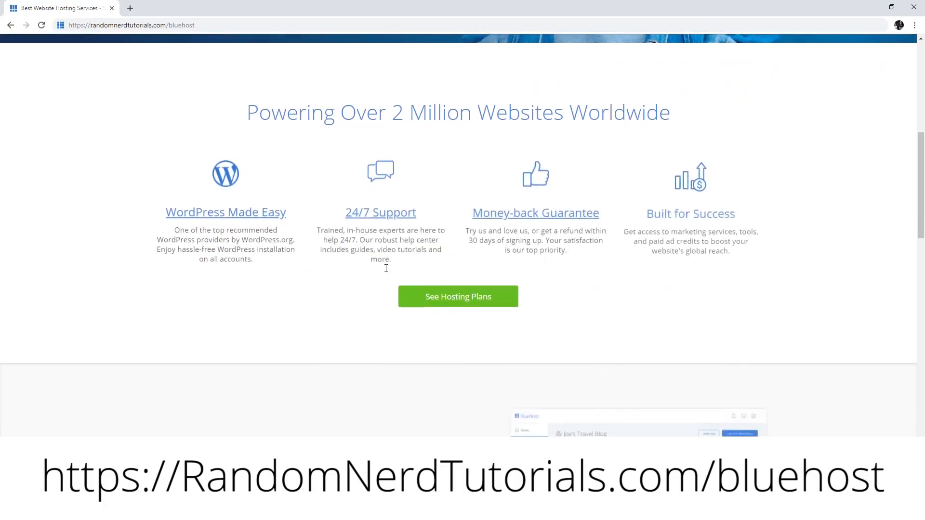
scroll("down", 3)
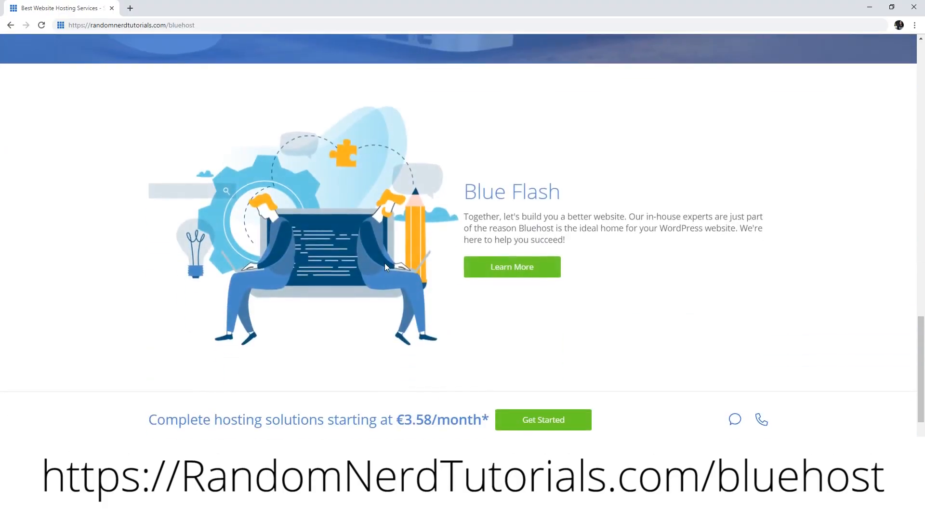
scroll("up", 3)
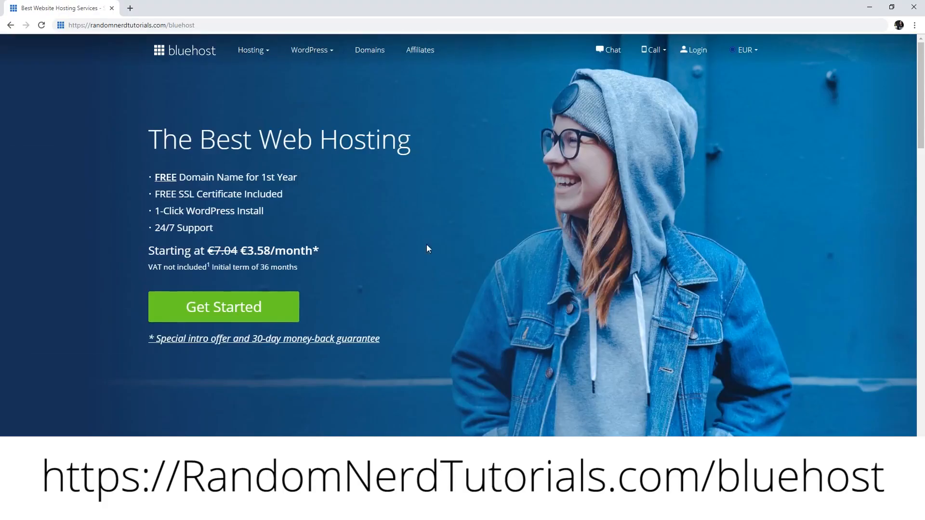
mouse_move(366, 313)
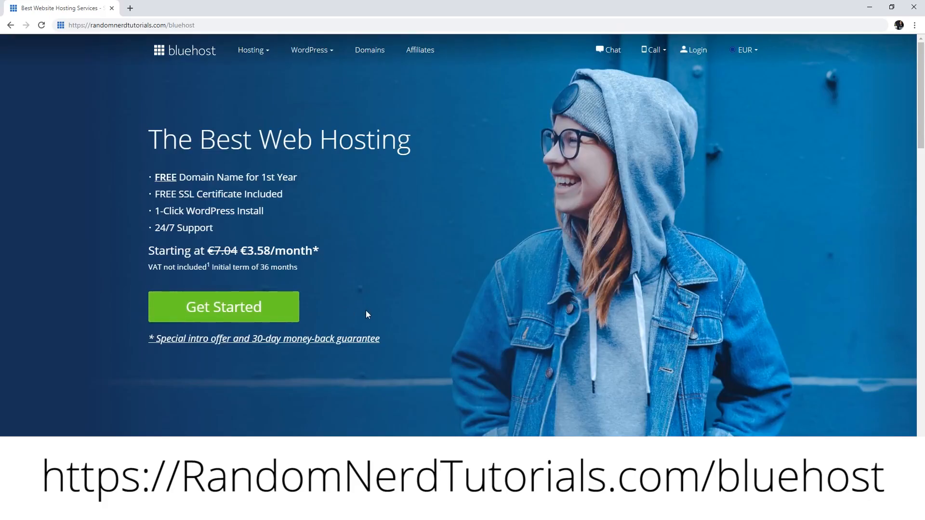
mouse_move(290, 309)
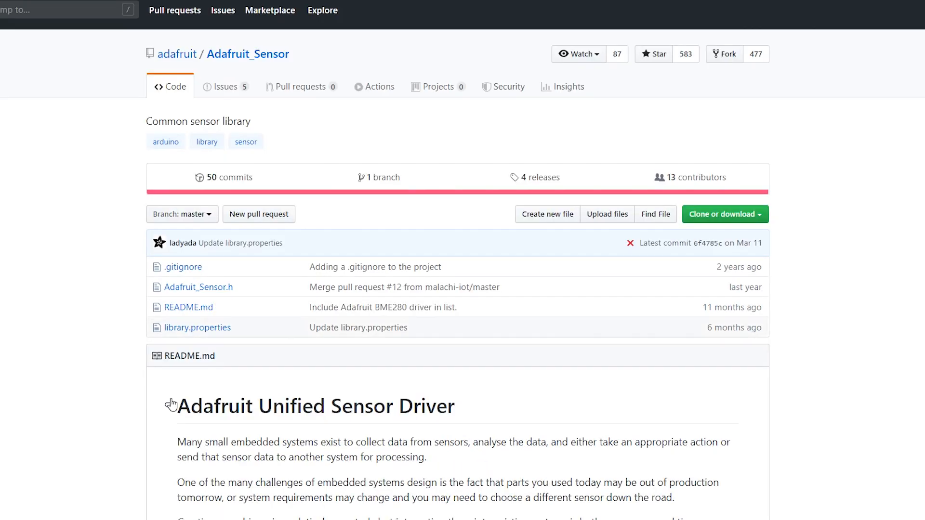
Browse the vshymanskyy/TinyGSM repository README, then return to the Arduino IDE
double_click(247, 405)
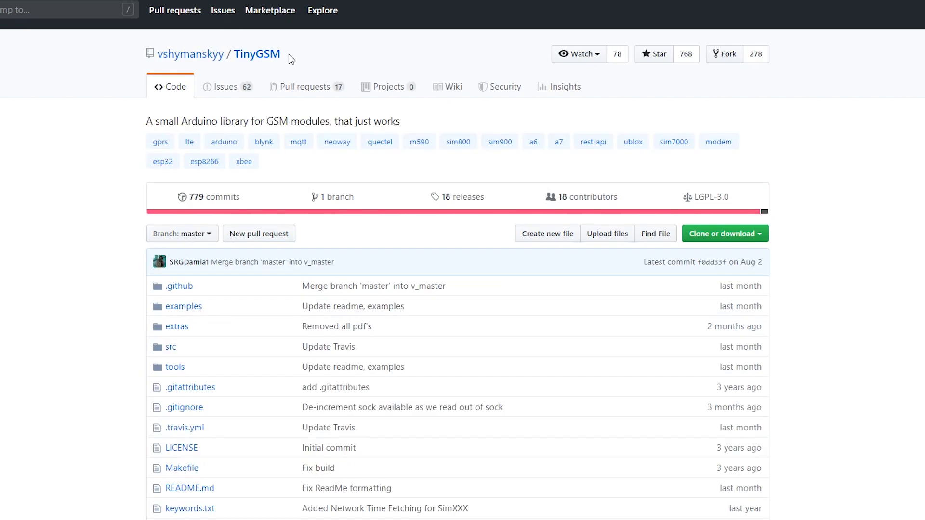
scroll("down", 3)
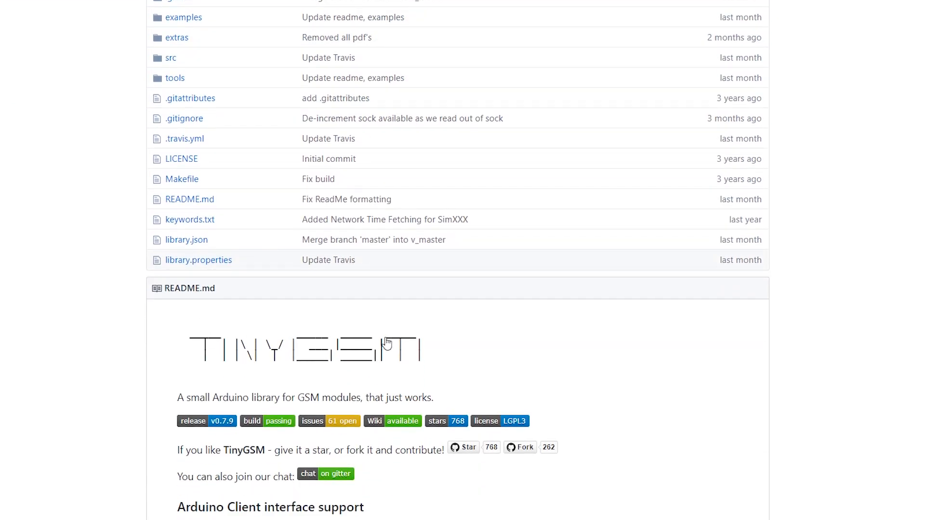
left_click(49, 21)
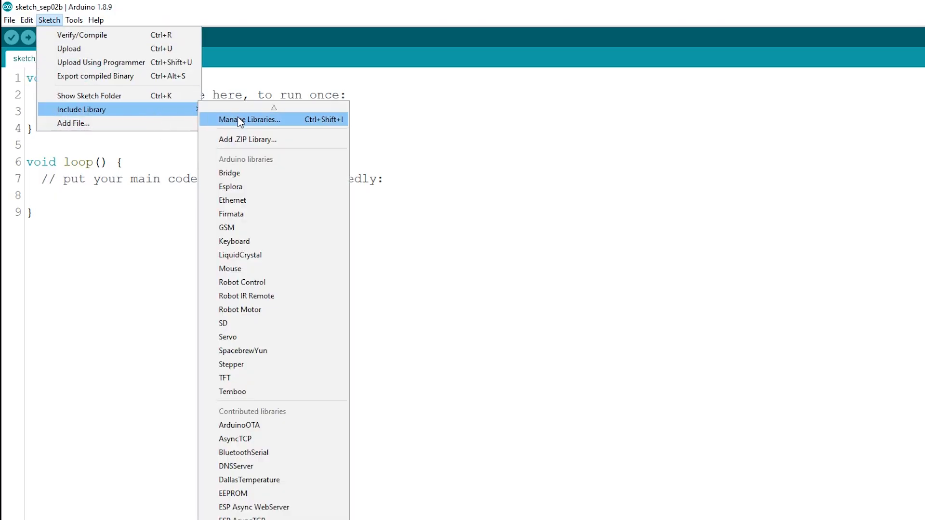
Open the Library Manager and search for the needed libraries
left_click(249, 119)
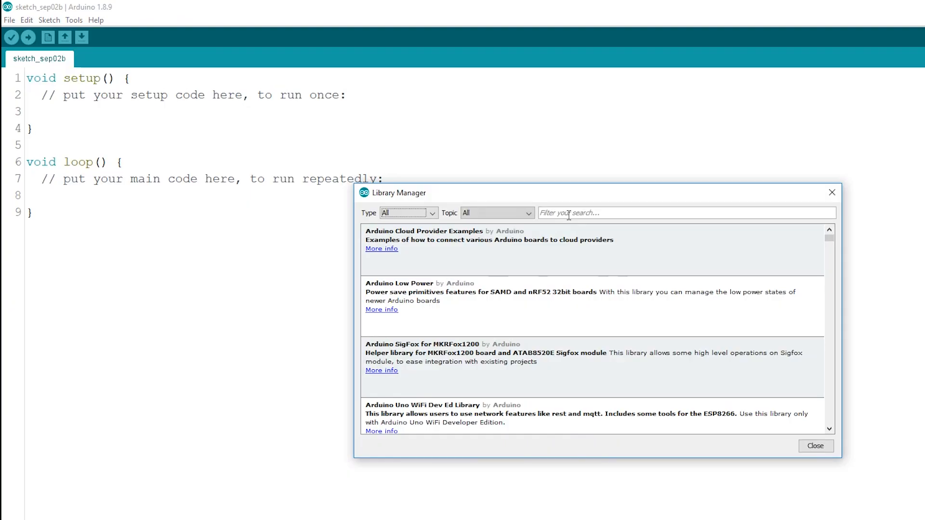
type("bm")
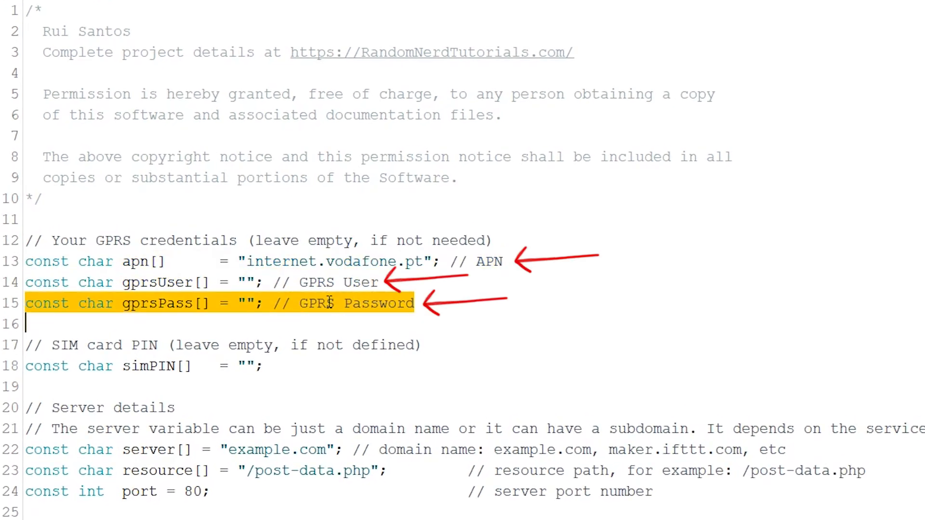
Search Google for "GPRS APN vodafone Portugal"
left_click(415, 303)
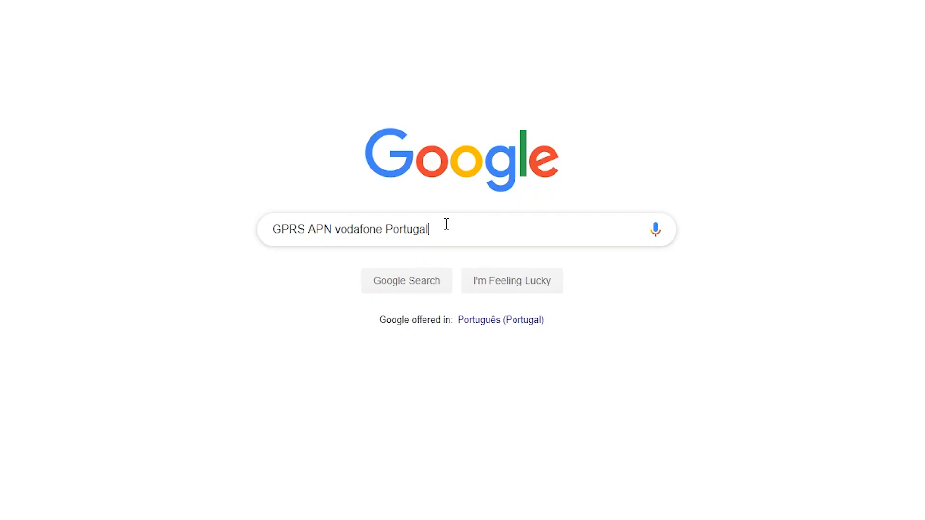
Find Vodafone's APN internet.vodafone.pt on the apnchanger.org Portugal page
triple_click(349, 229)
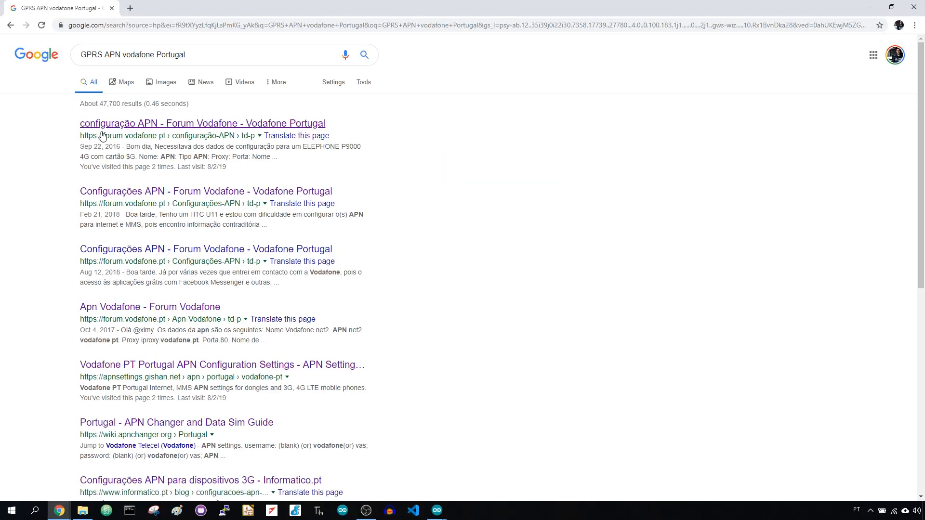
left_click(177, 422)
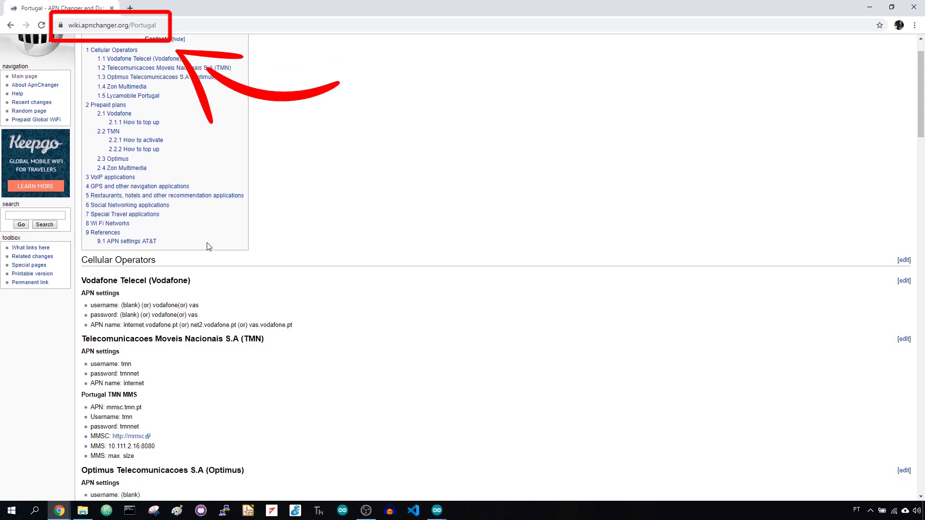
scroll("down", 3)
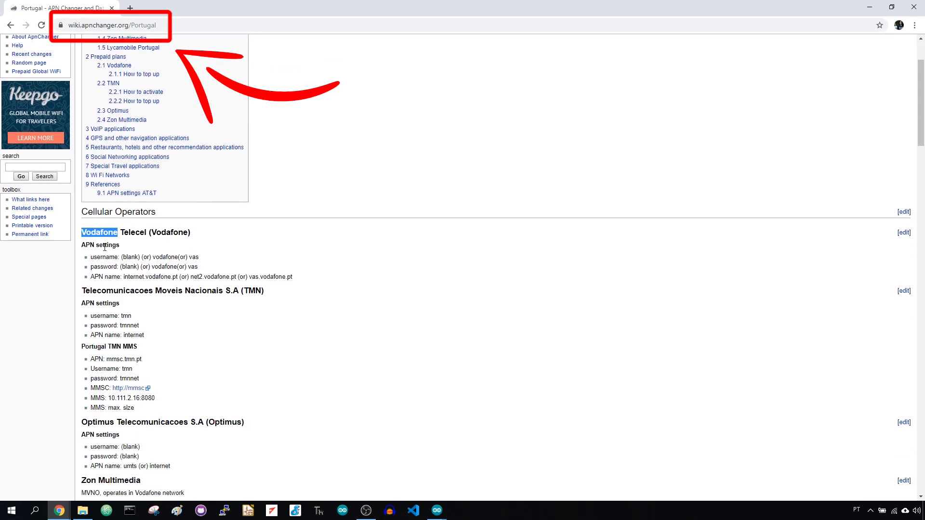
double_click(102, 266)
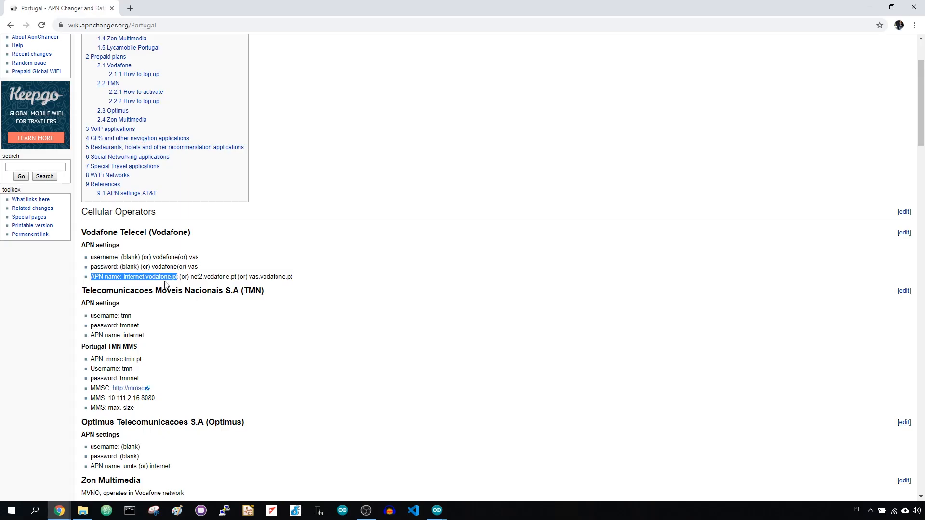
left_click(23, 76)
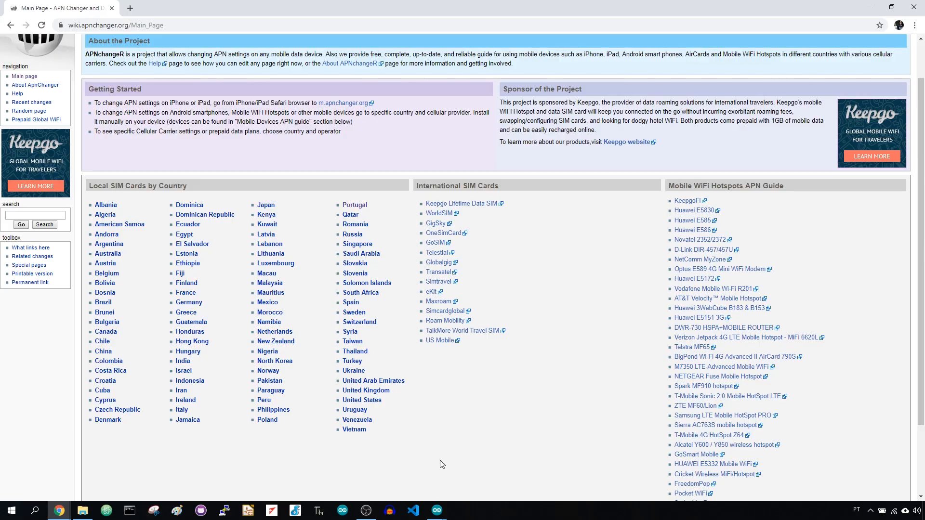
mouse_move(405, 491)
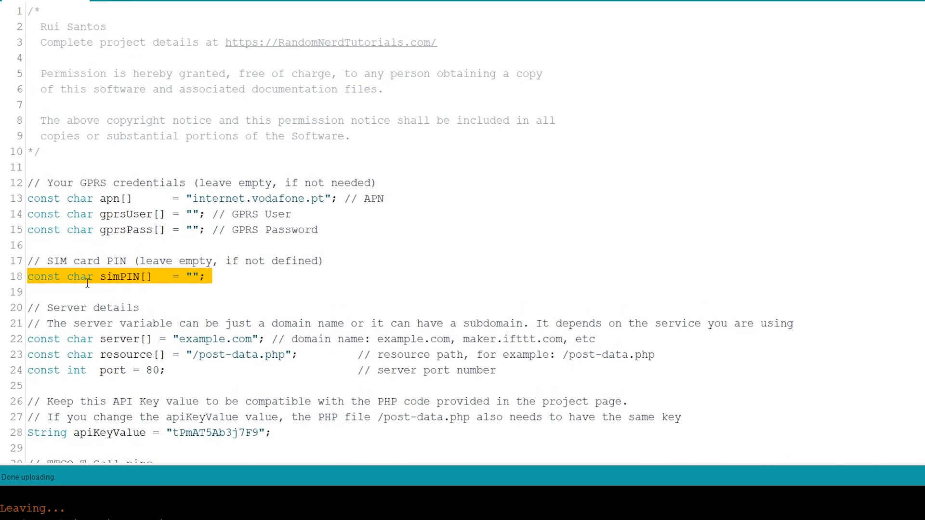
left_click(210, 278)
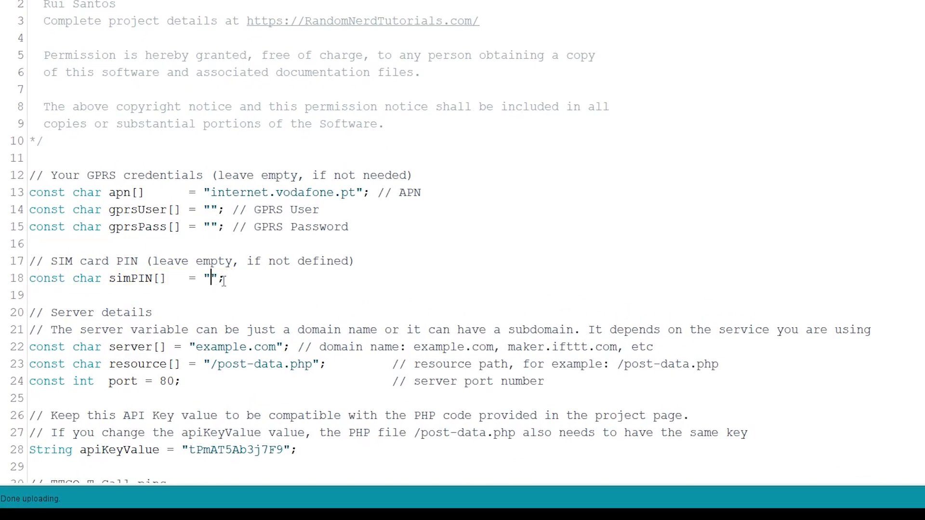
scroll("down", 3)
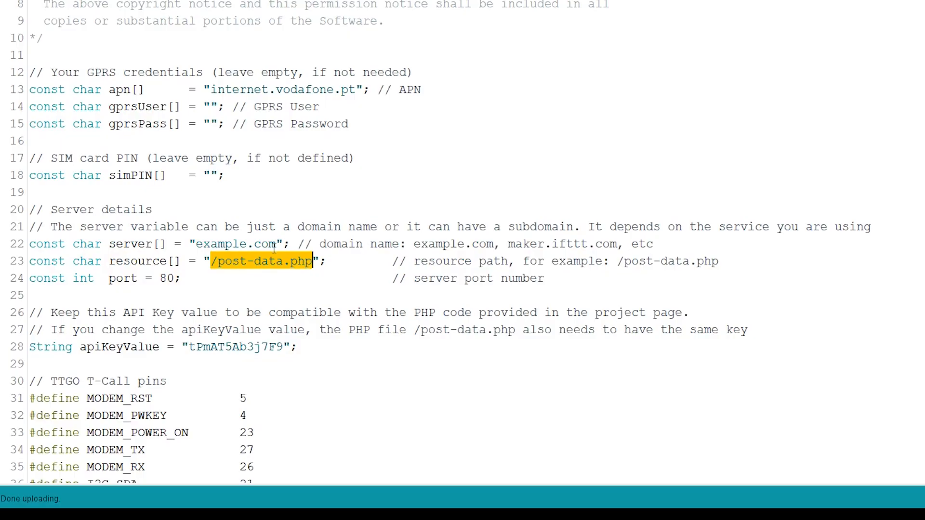
scroll("down", 3)
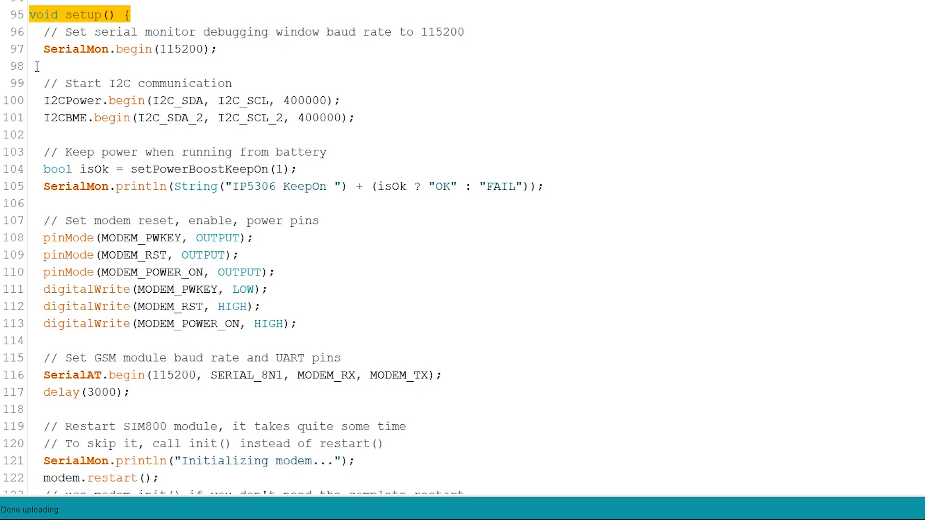
scroll("down", 3)
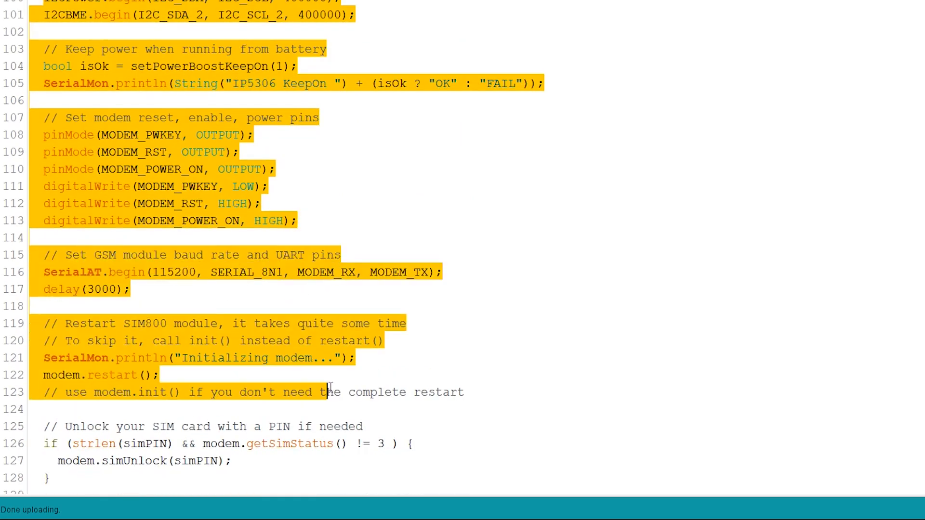
scroll("down", 3)
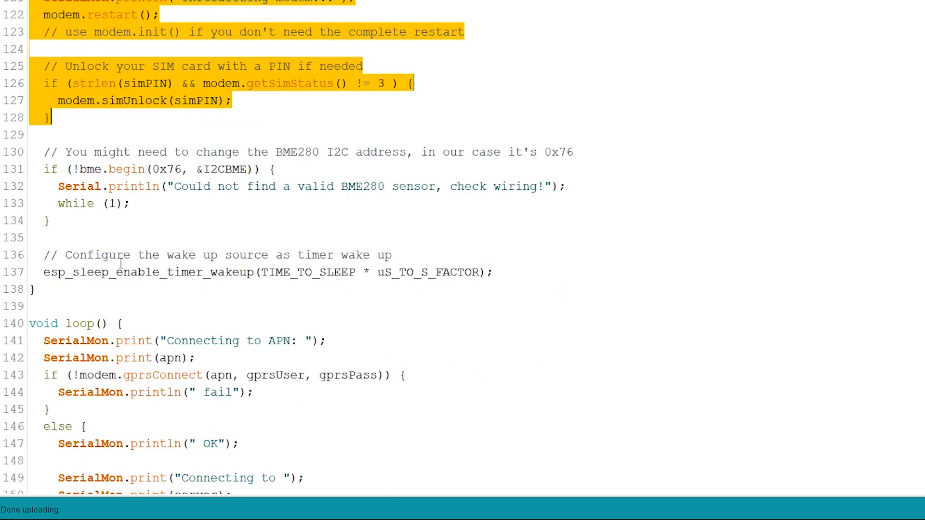
scroll("down", 3)
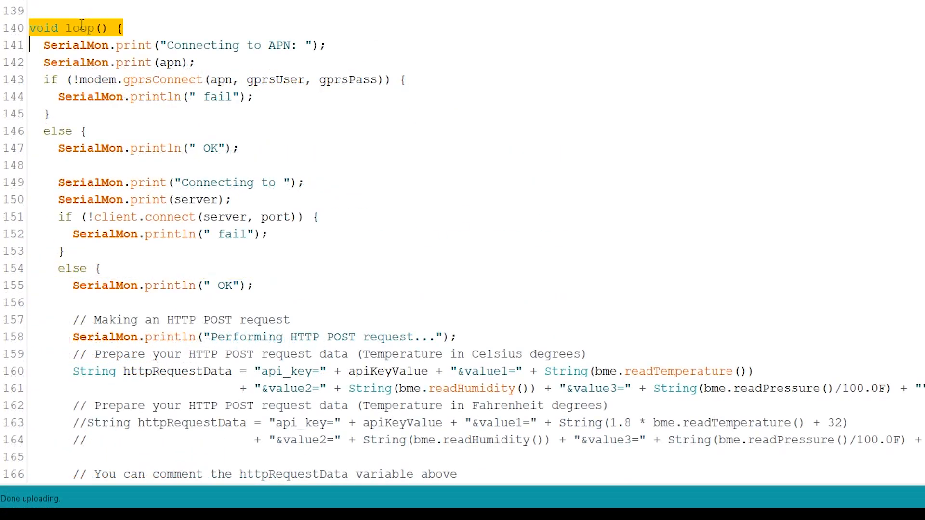
left_click(223, 79)
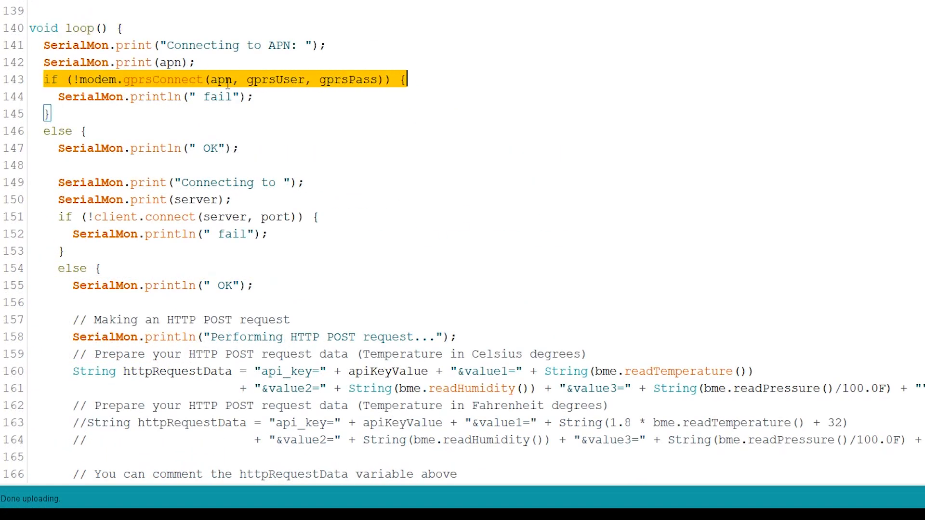
double_click(349, 79)
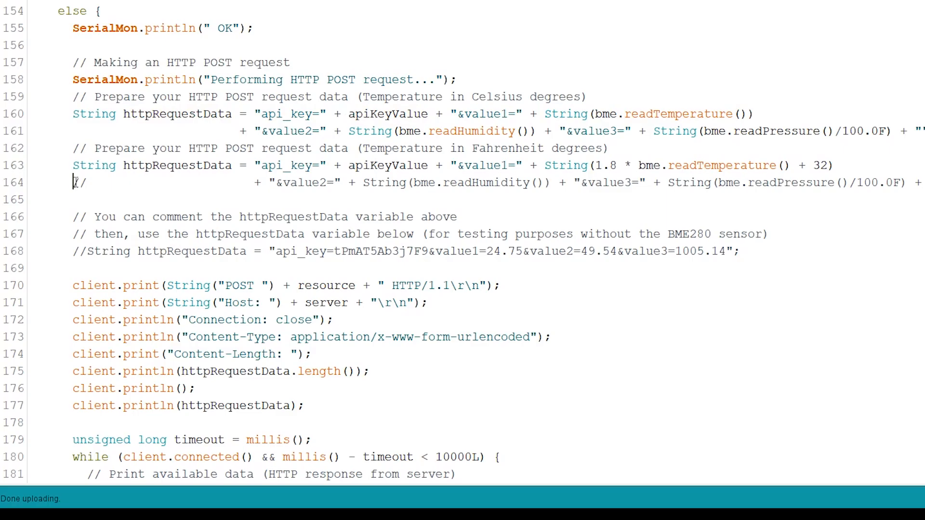
type("//")
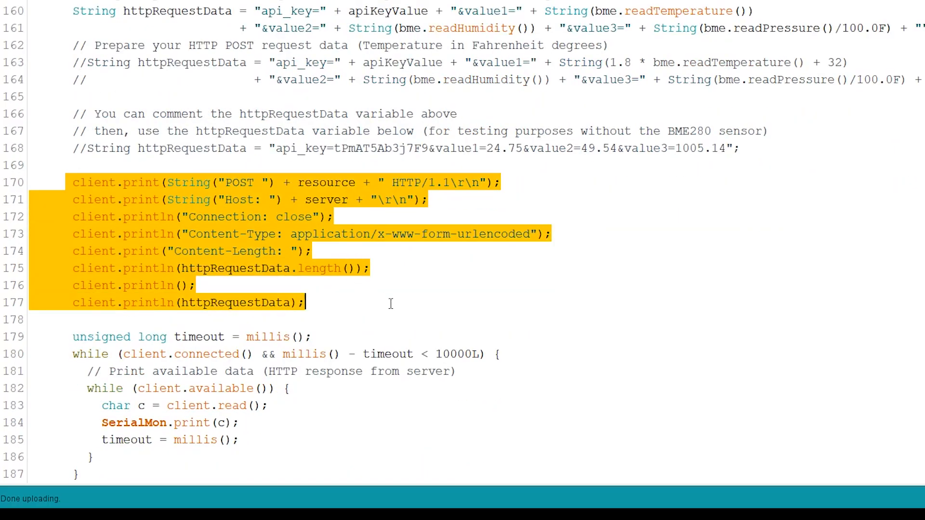
scroll("down", 3)
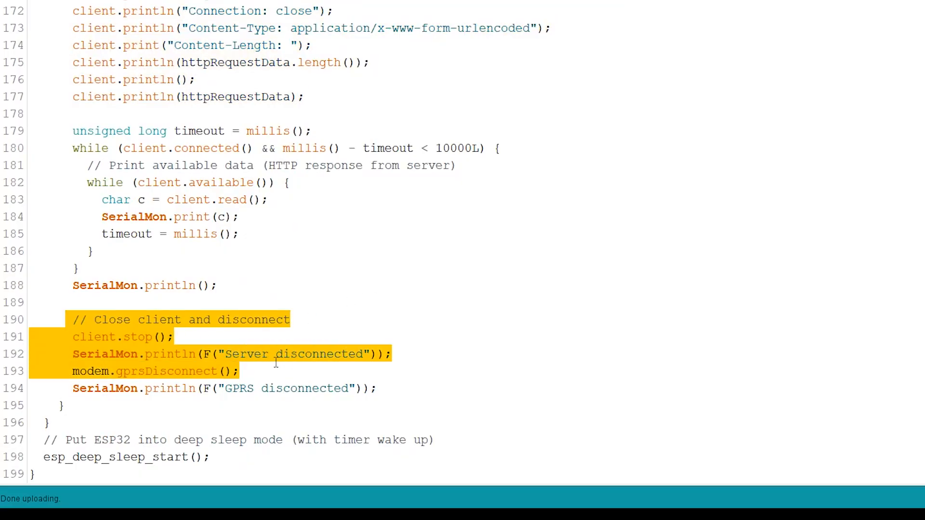
left_click(118, 457)
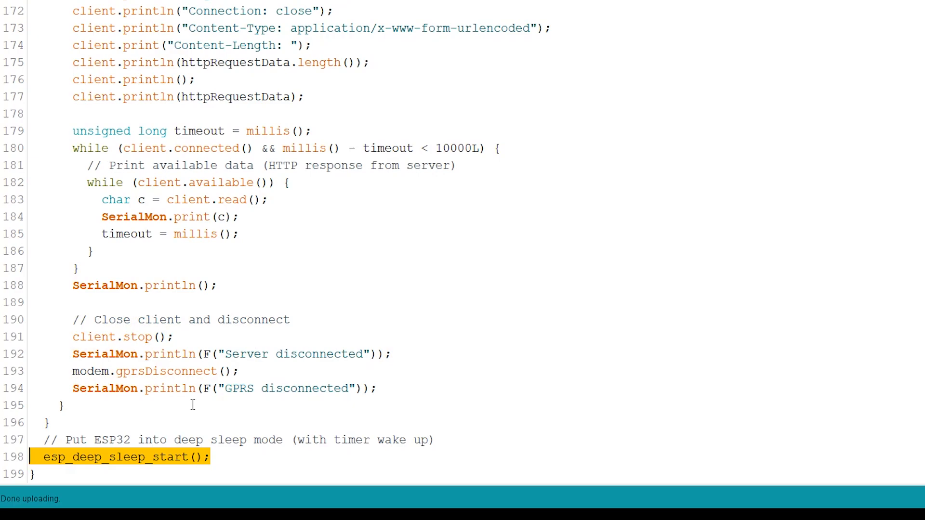
mouse_move(274, 402)
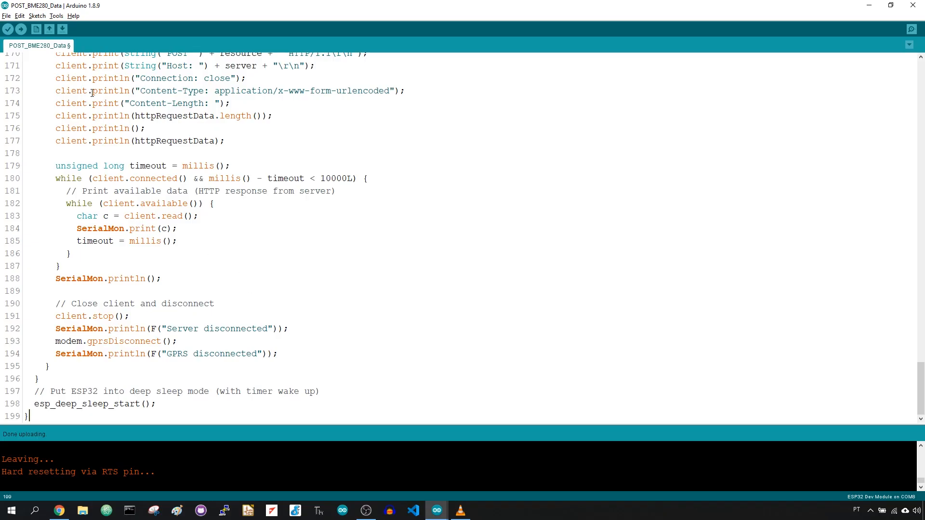
Verify ESP32 Dev Module under Tools > Board and open the Serial Monitor
left_click(56, 16)
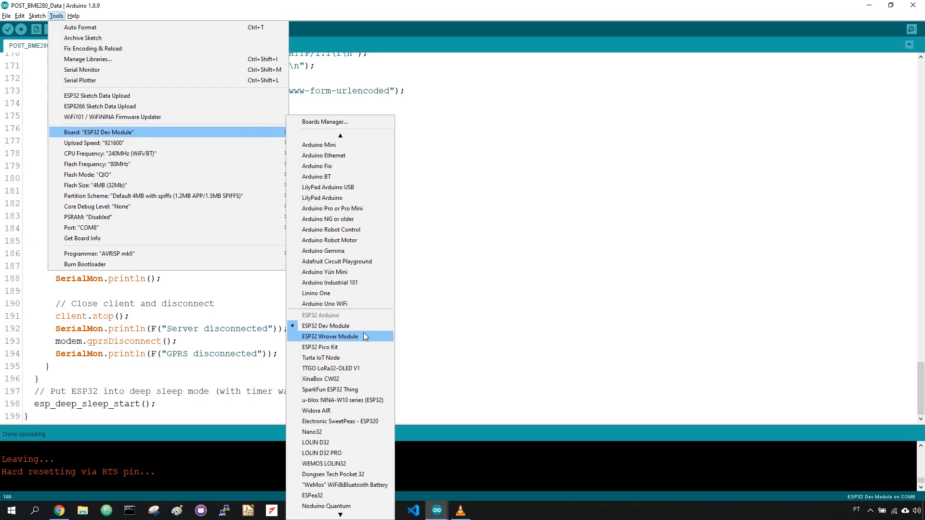
mouse_move(330, 283)
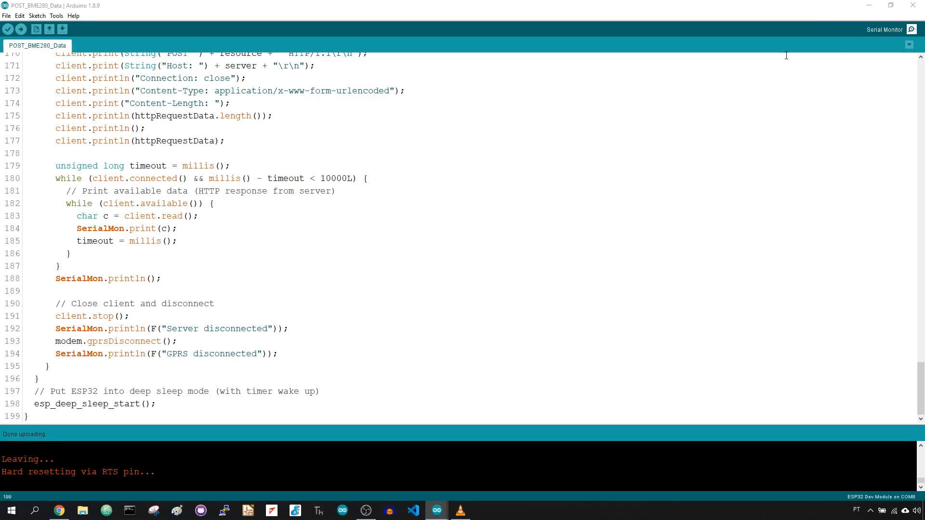
left_click(884, 29)
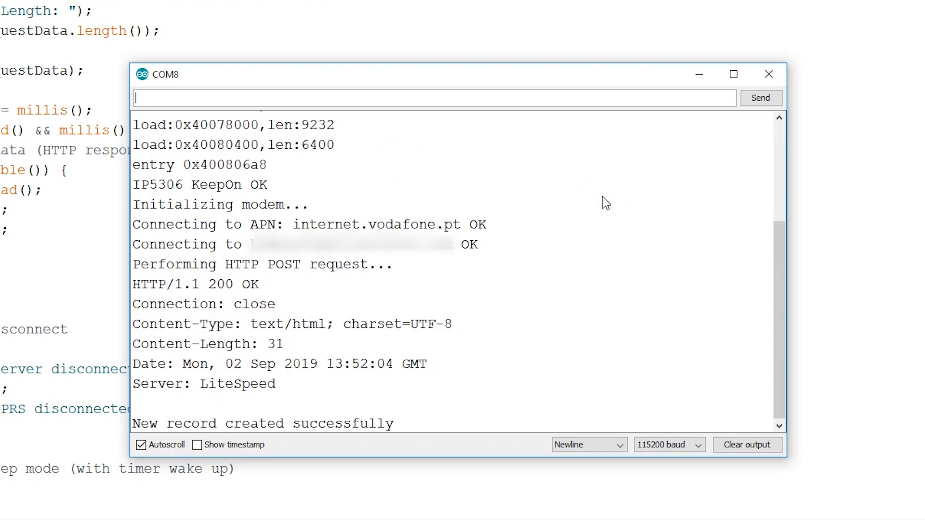
Scroll the Serial Monitor output to find HTTP/1.1 200 OK and 'New record created successfully'
scroll("down", 3)
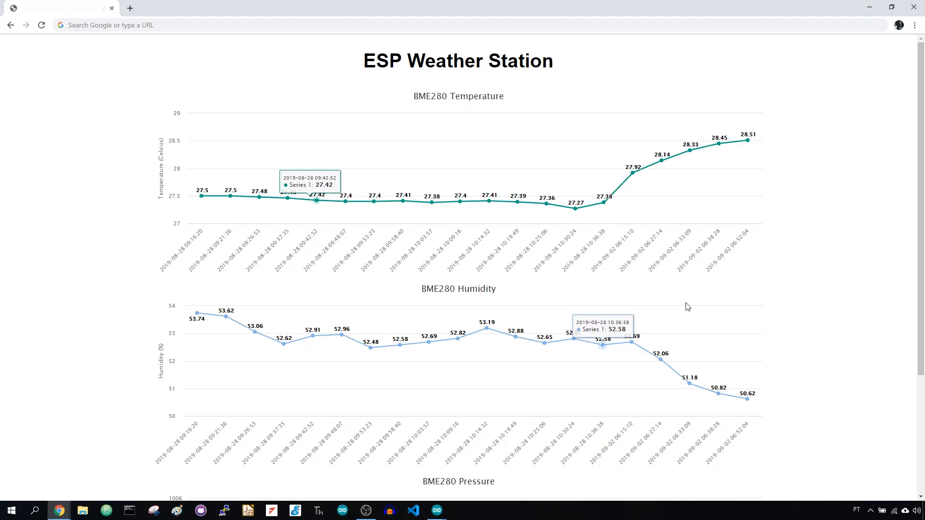
Scroll through the esp-chart.php temperature, humidity and pressure charts
scroll("down", 3)
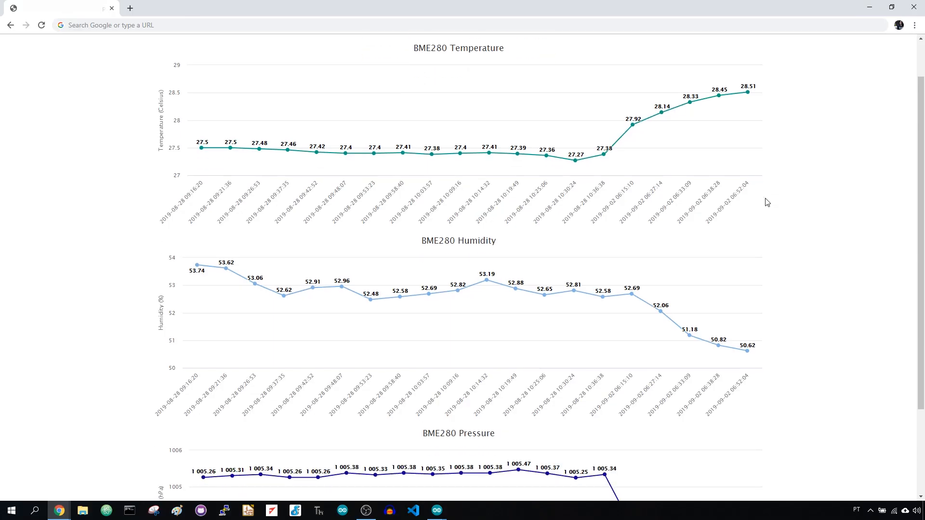
scroll("up", 3)
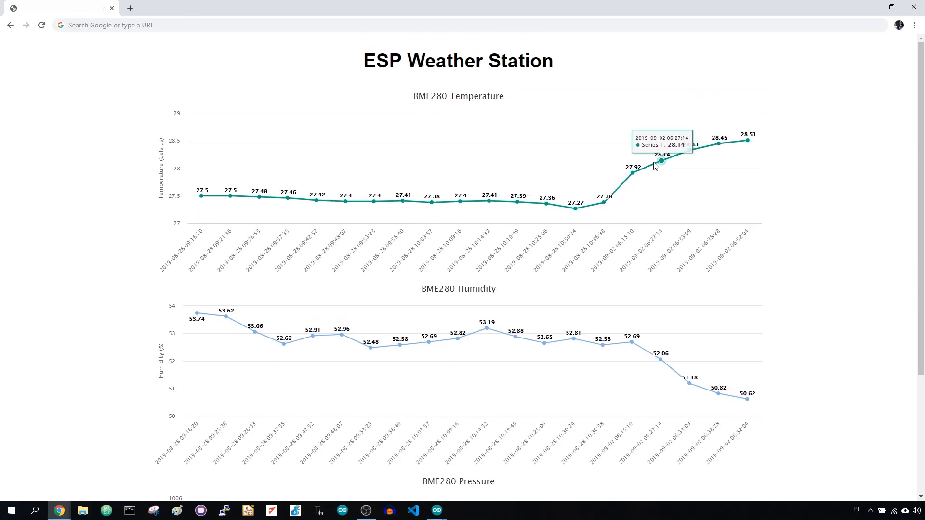
mouse_move(371, 200)
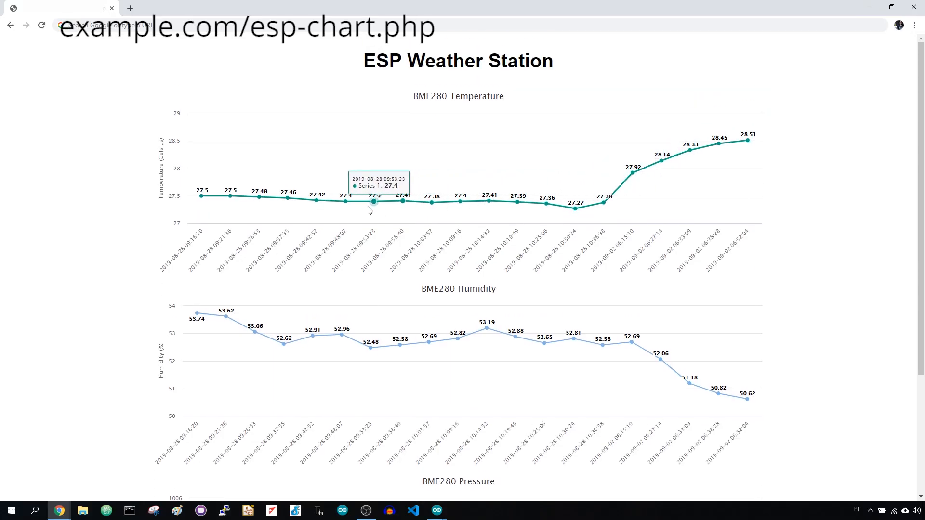
scroll("down", 3)
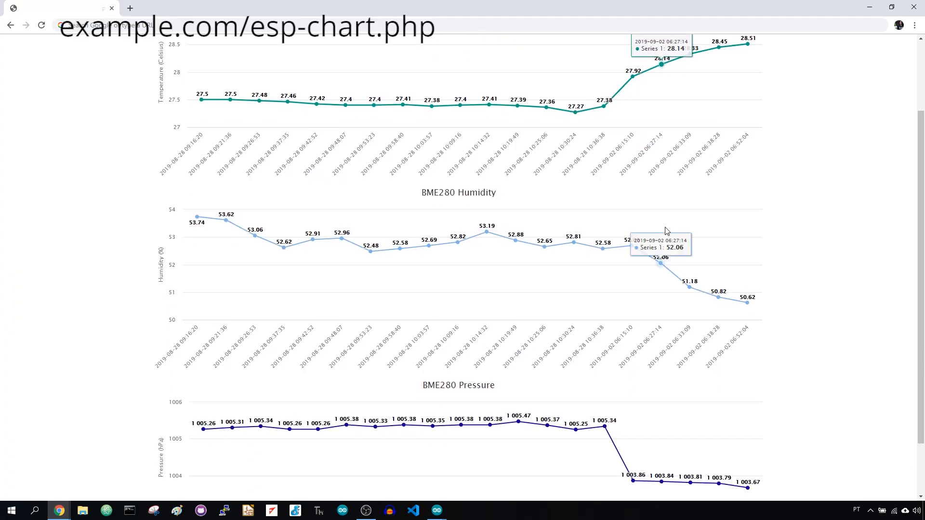
scroll("down", 3)
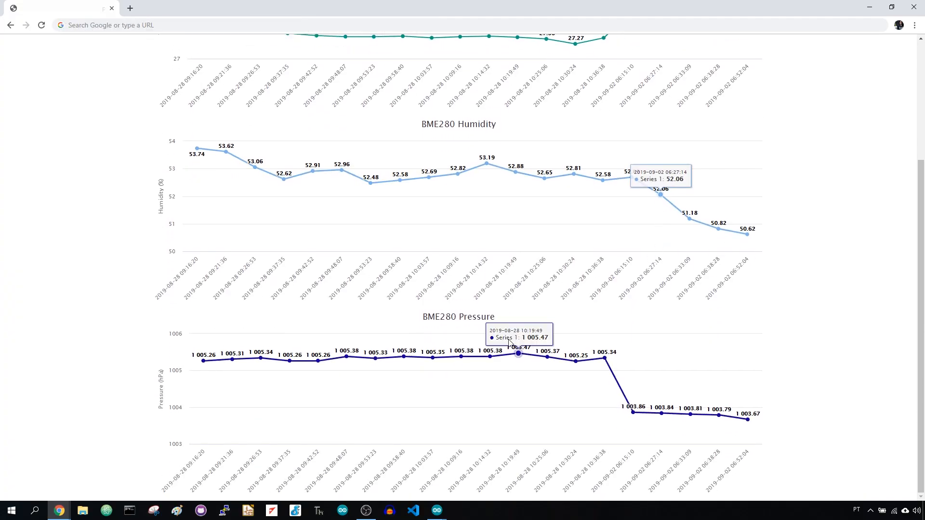
mouse_move(747, 419)
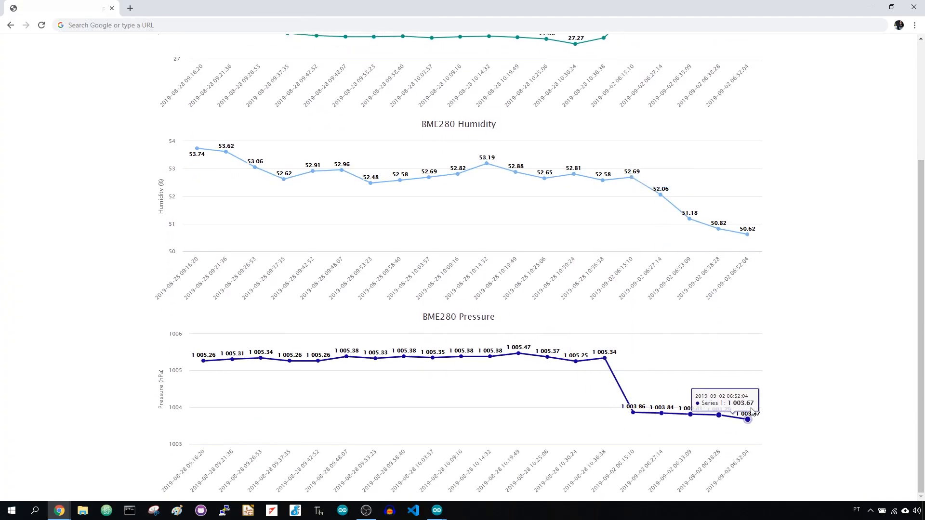
scroll("up", 3)
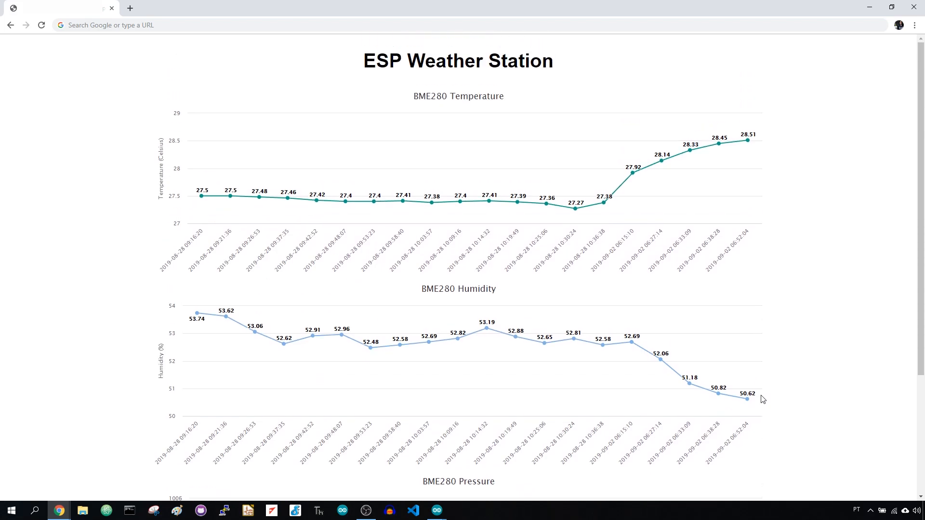
mouse_move(746, 400)
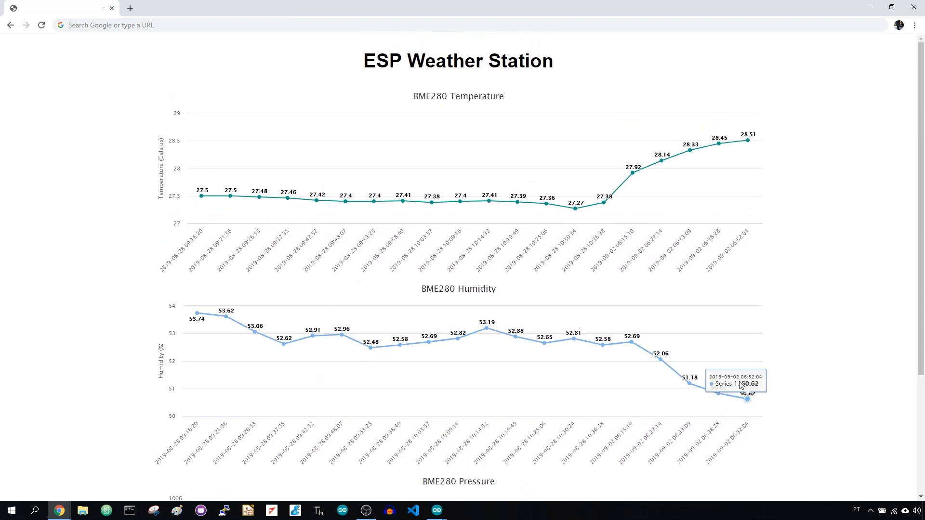
mouse_move(596, 339)
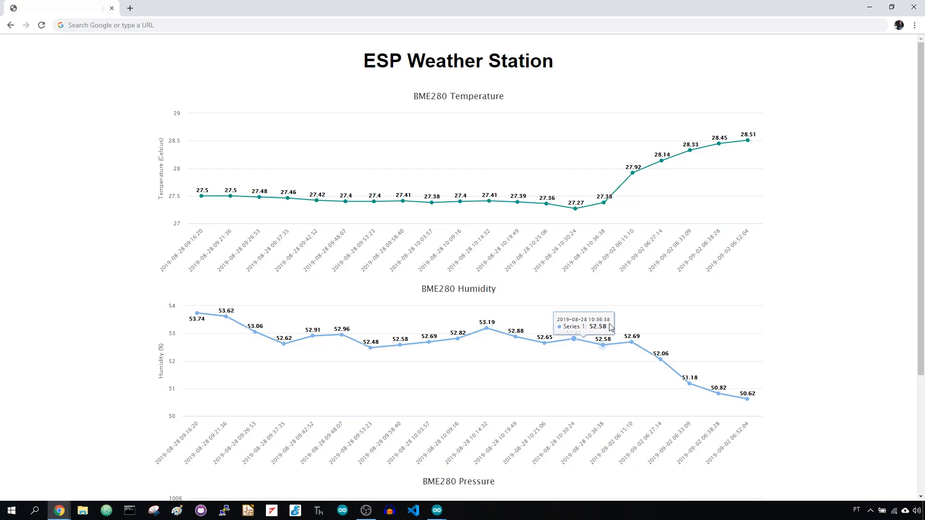